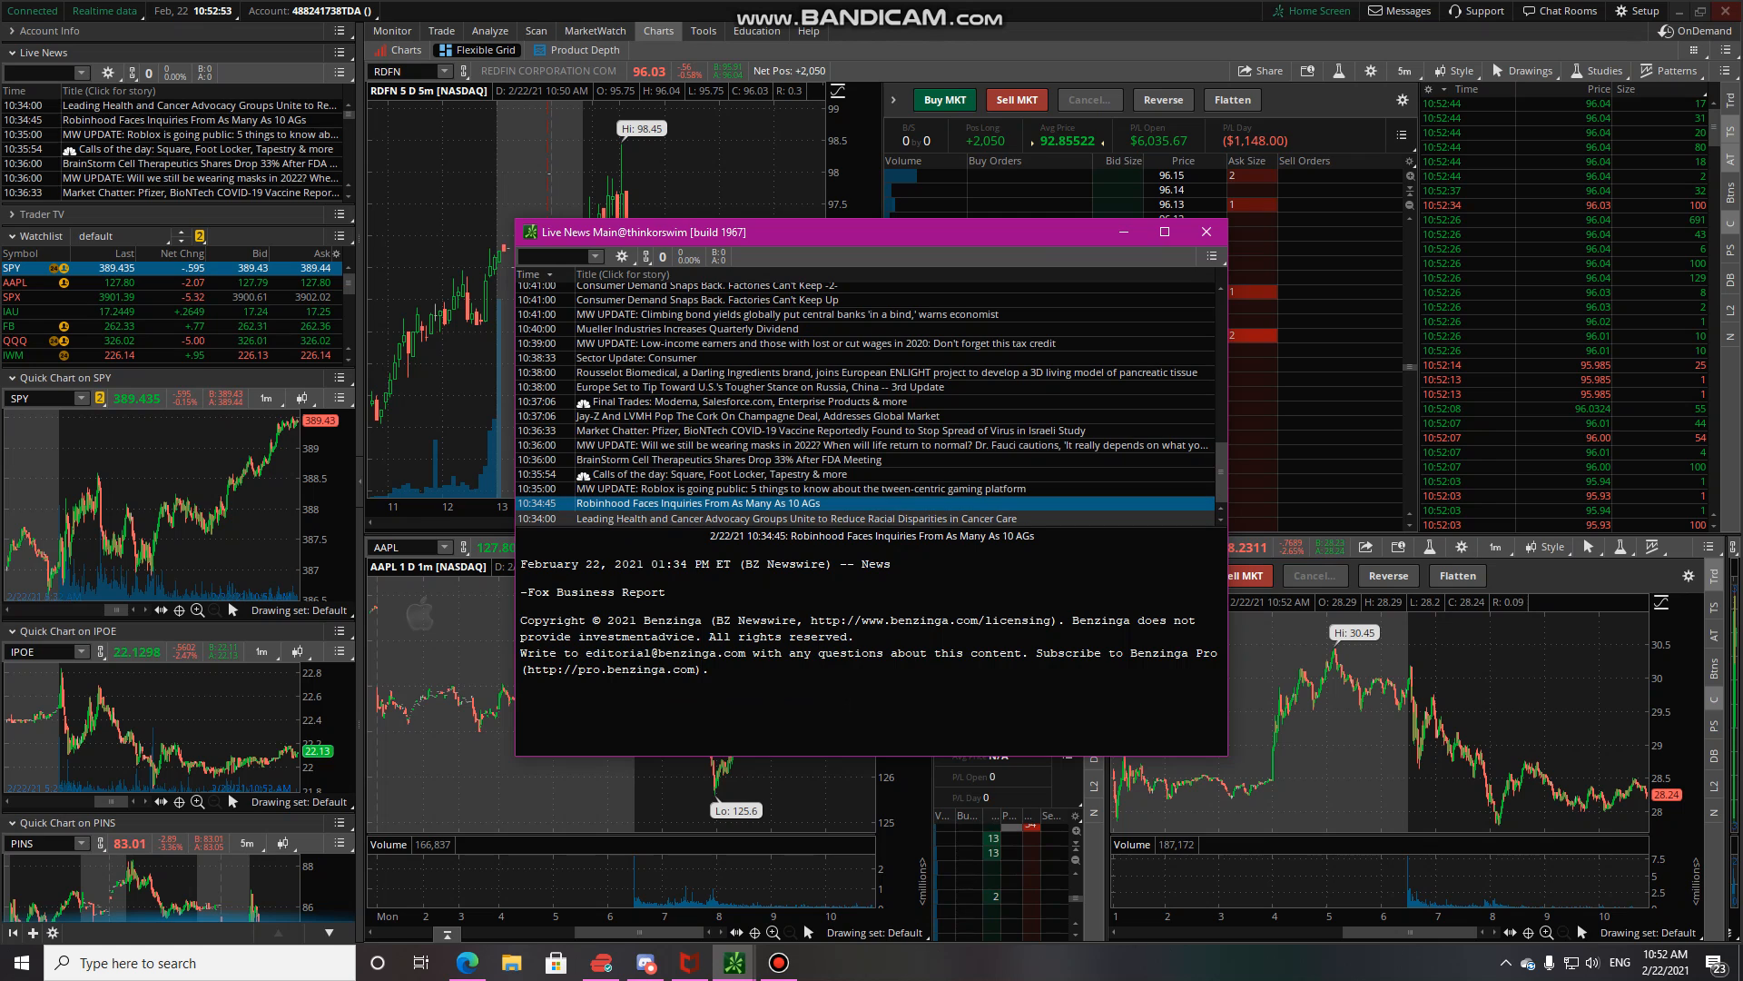
# Close the Live News window so only the SSFT chart remains
pyautogui.click(1205, 232)
pyautogui.write('SSFT')
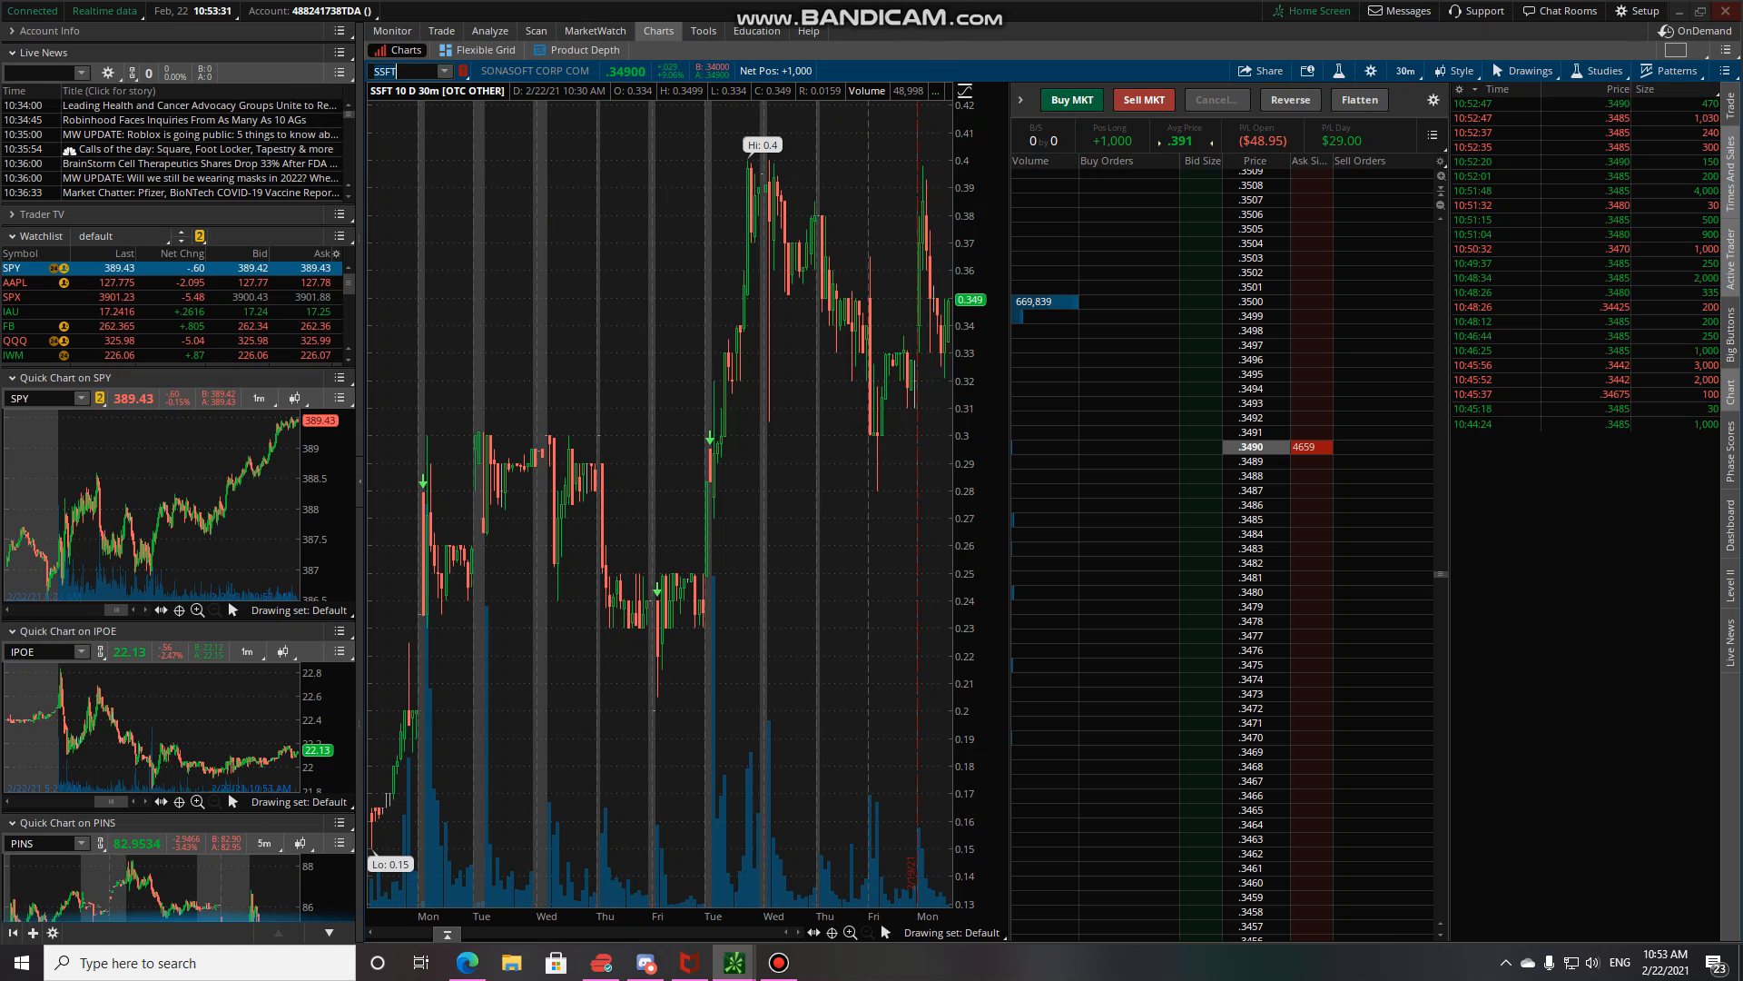
pyautogui.moveTo(1340, 139)
pyautogui.write('ACB')
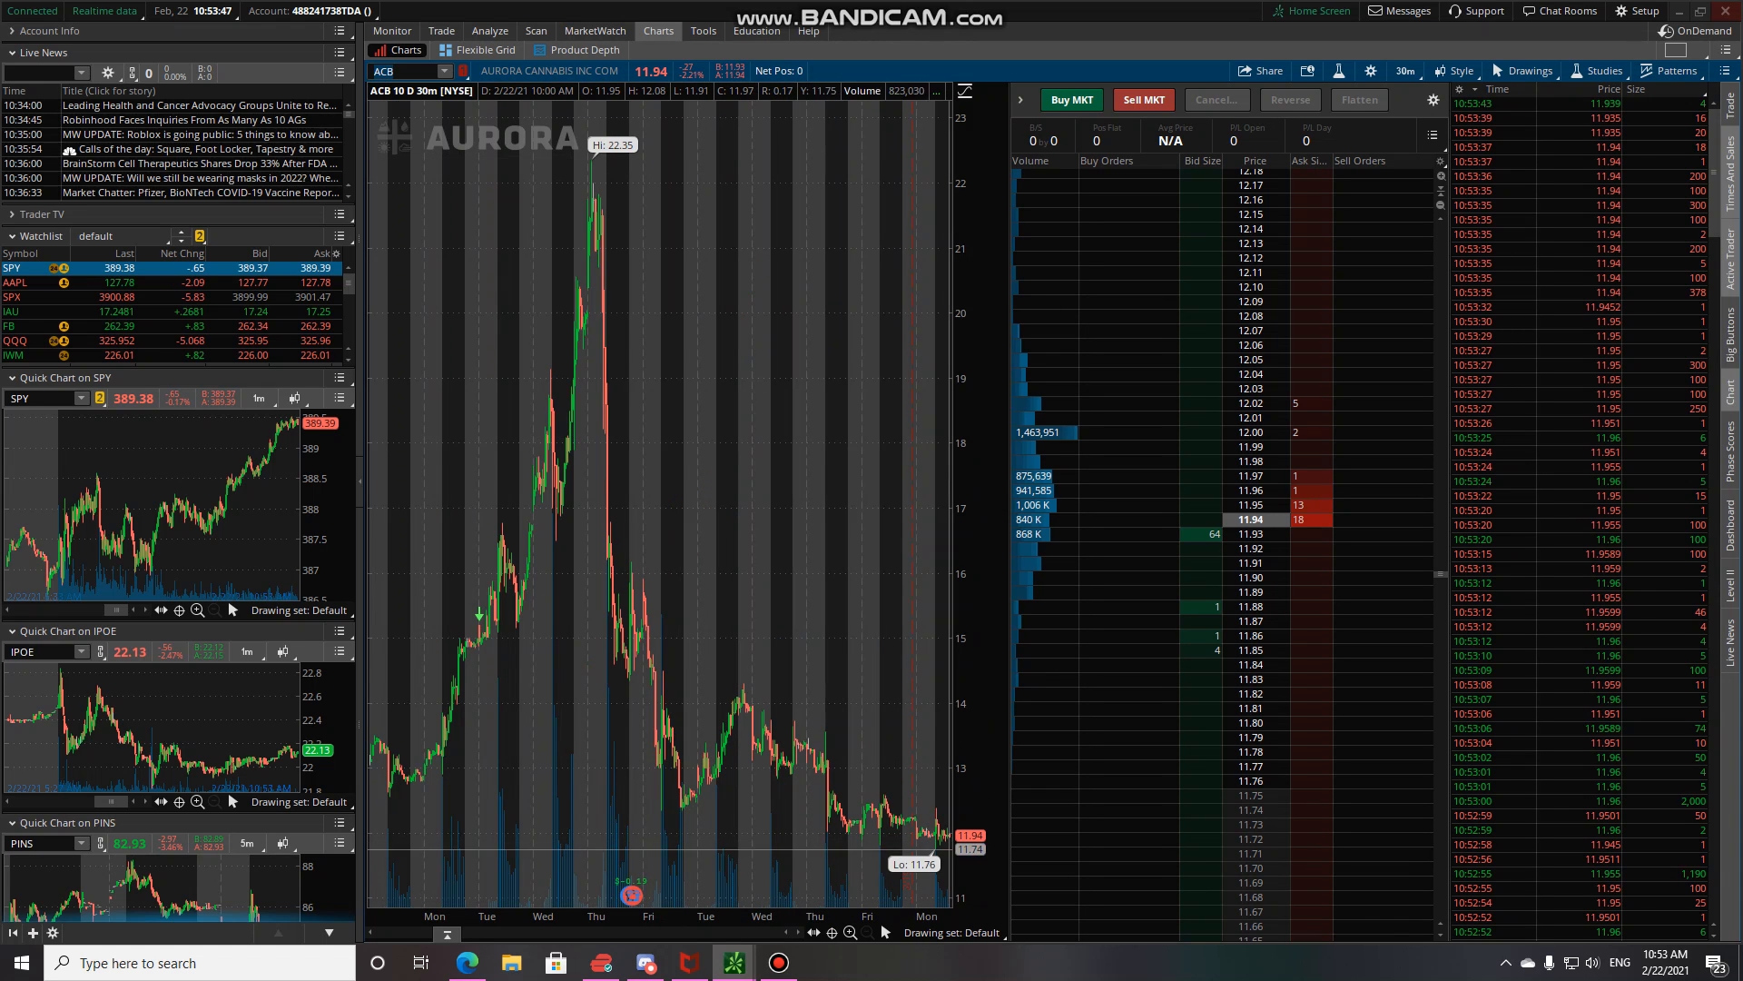
# Set the ACB chart's timeframe to 5 D : 15m
pyautogui.click(1405, 70)
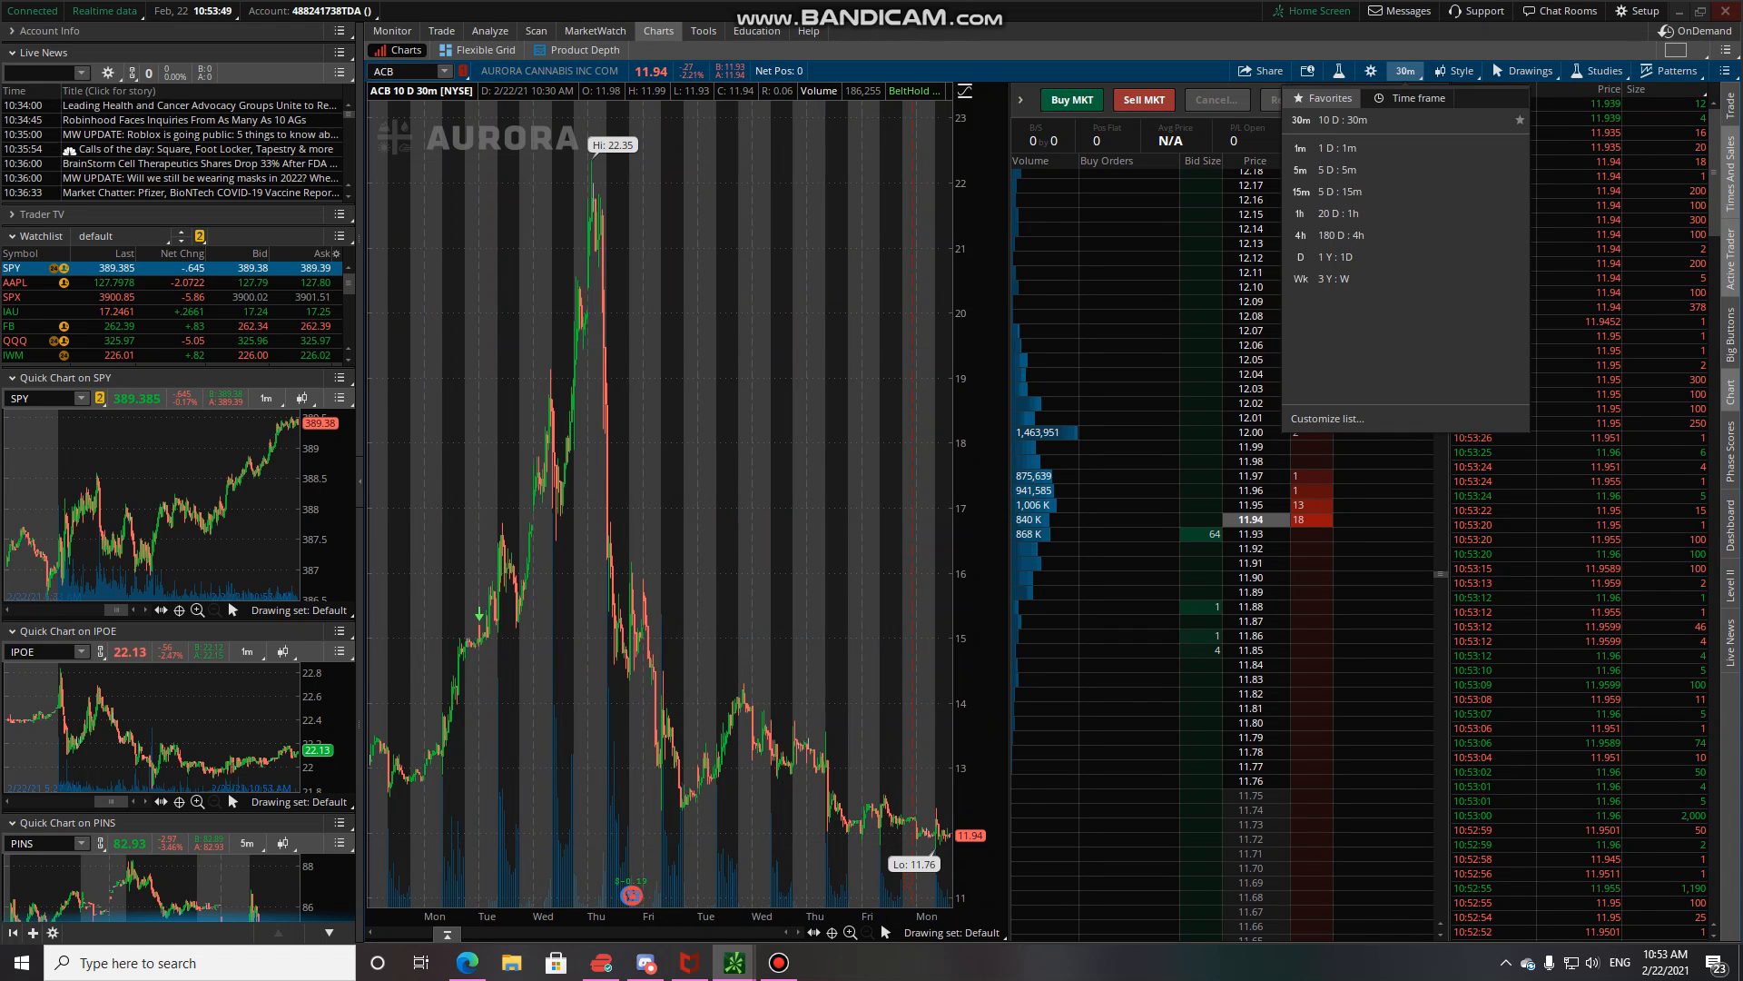
pyautogui.click(1298, 234)
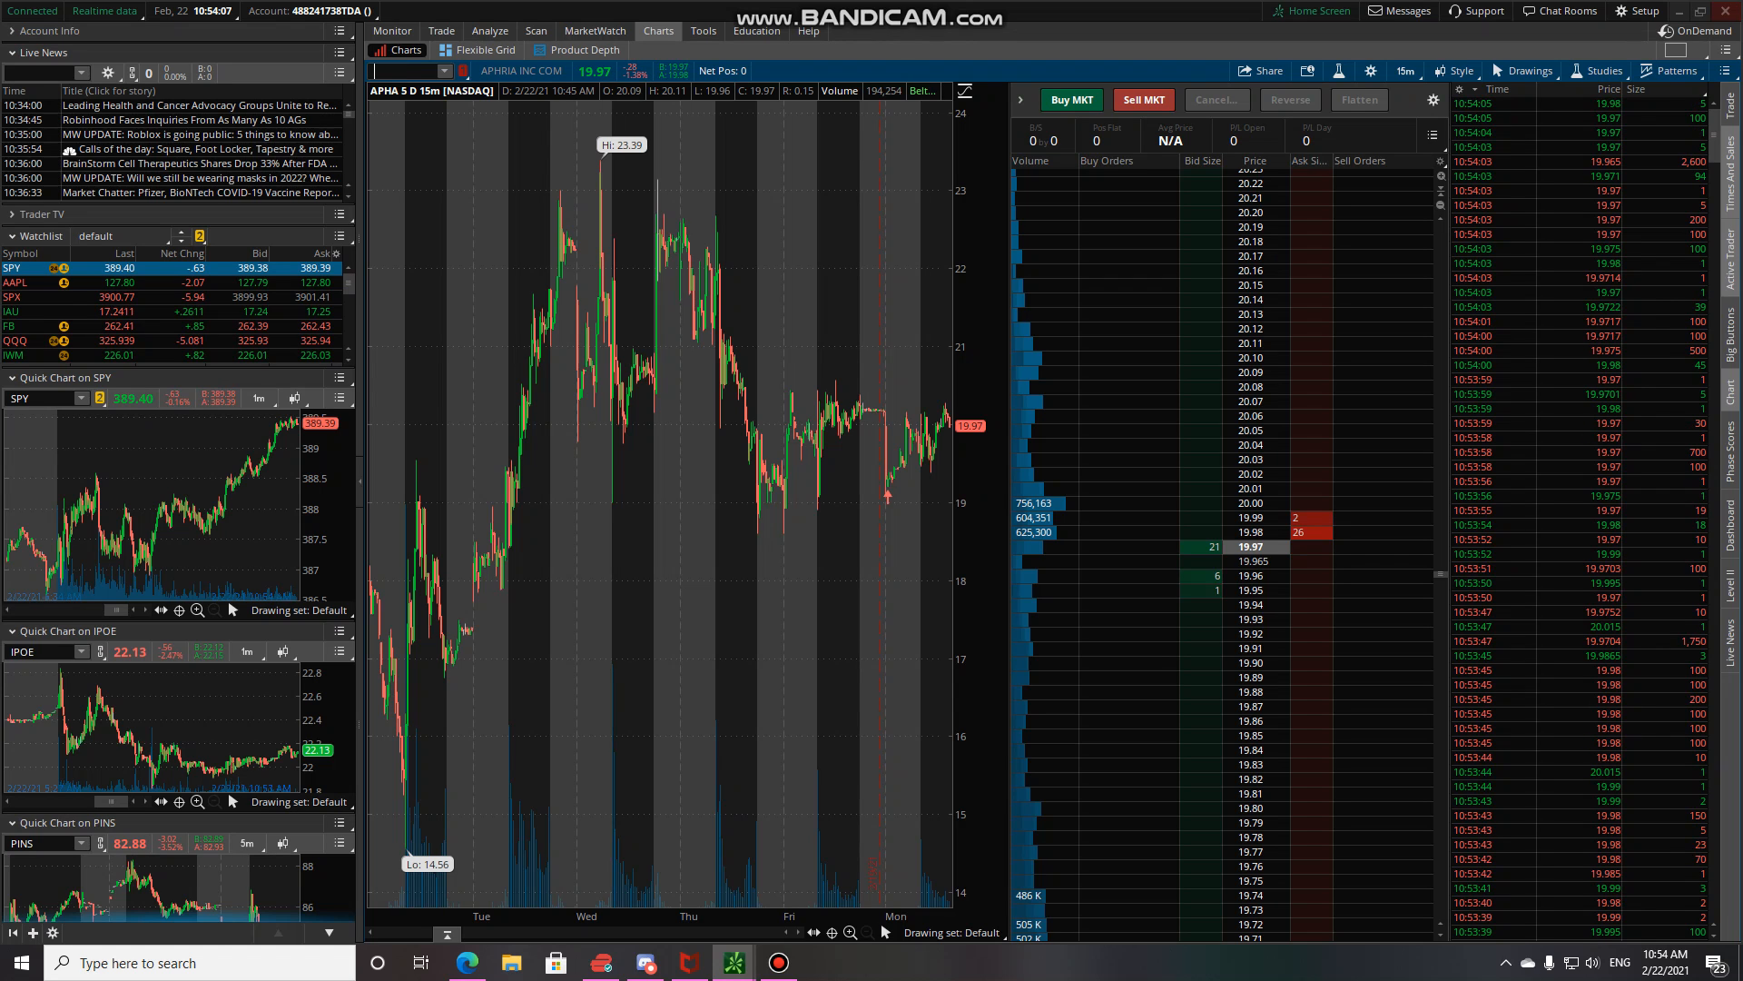
# Chart PLNHF at 20 D : 1h, then switch to the MarketWatch quotes table
pyautogui.write('PLNHF')
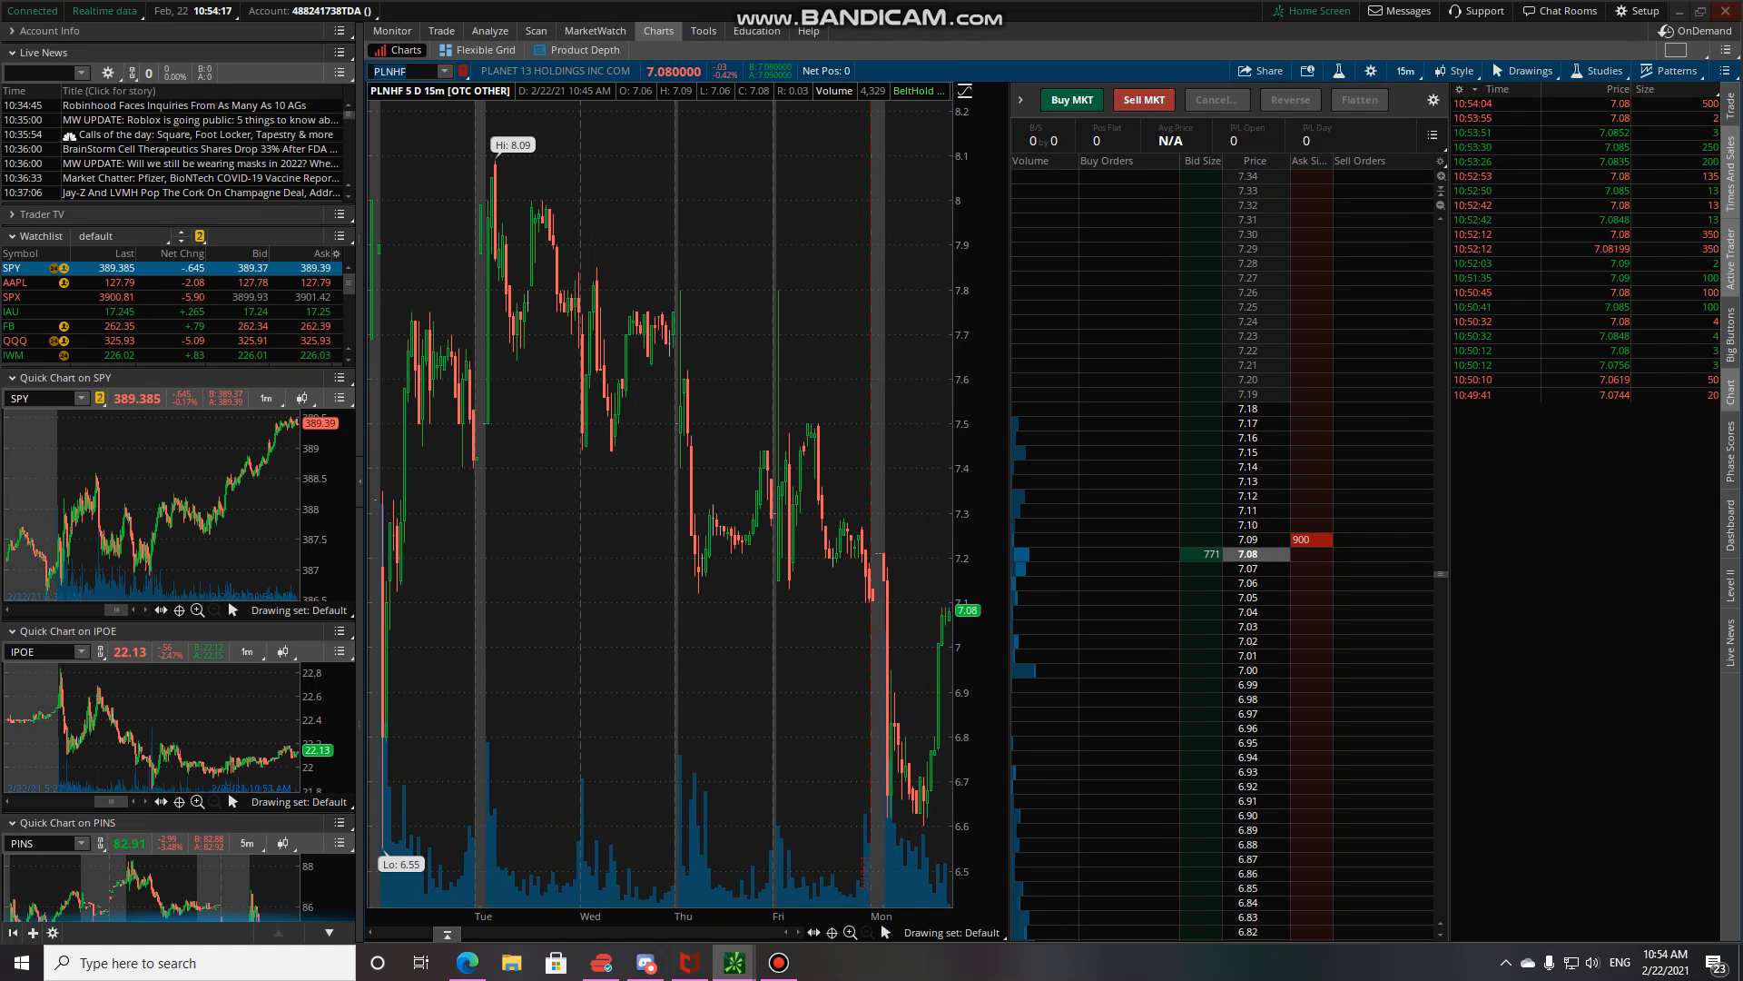
pyautogui.click(1405, 71)
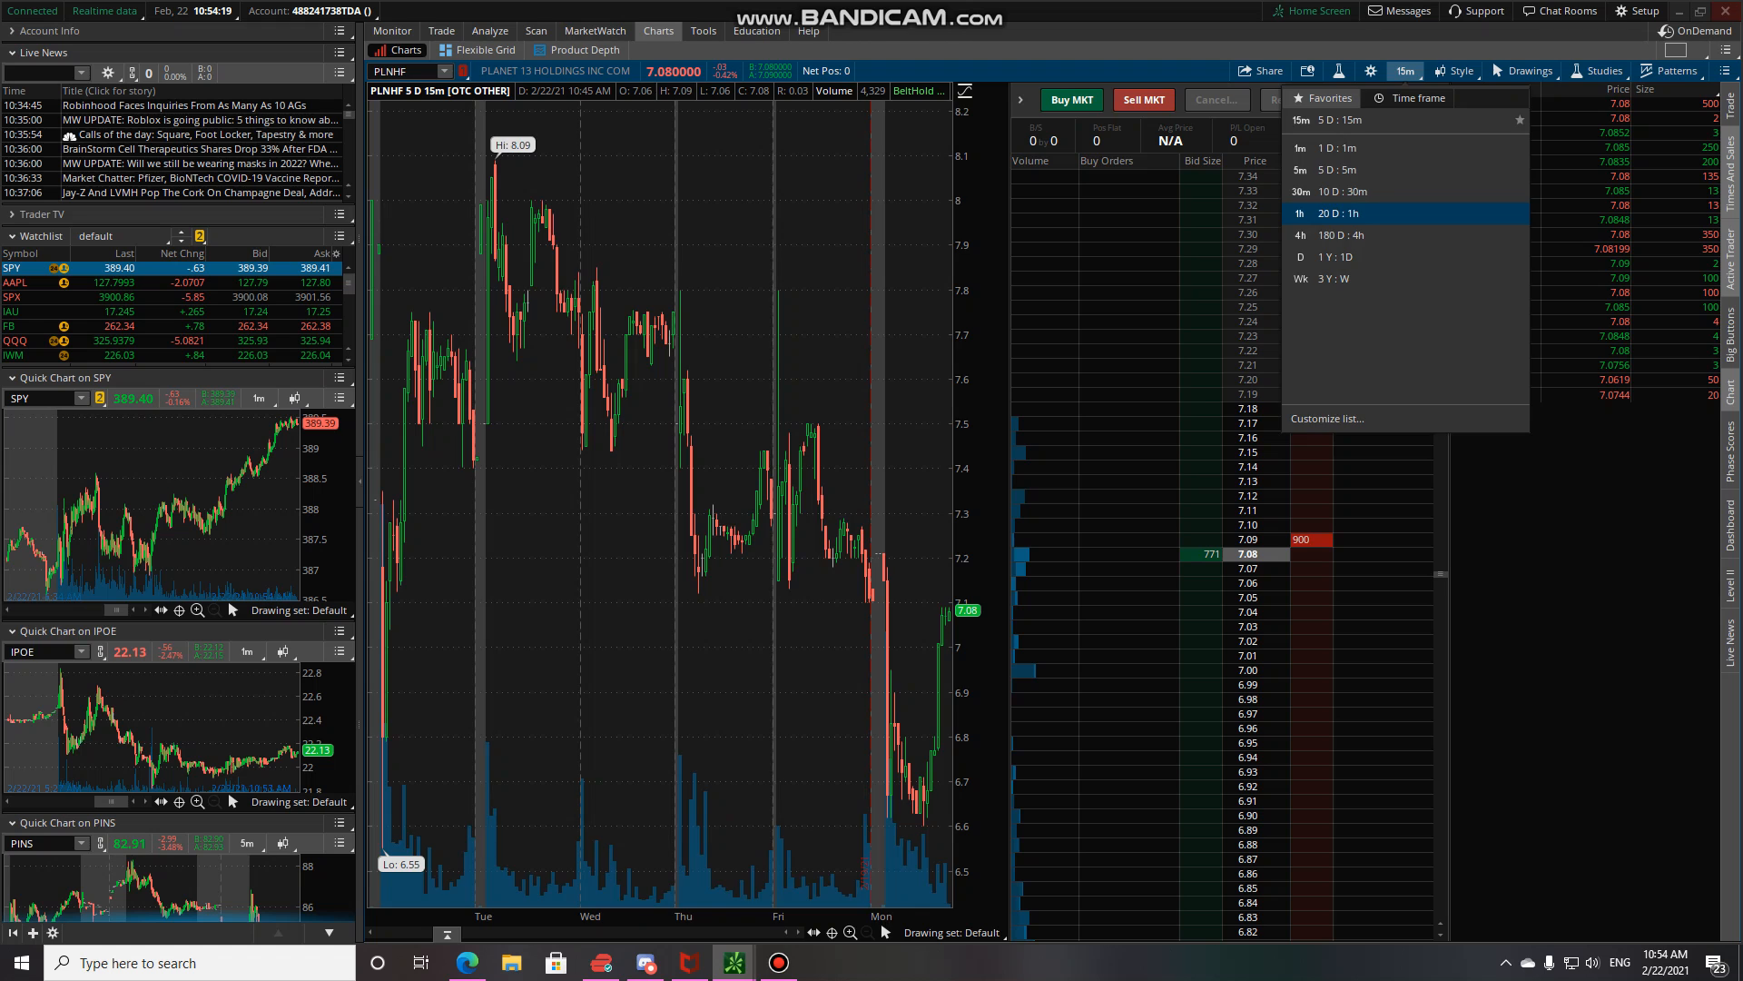
pyautogui.click(1301, 212)
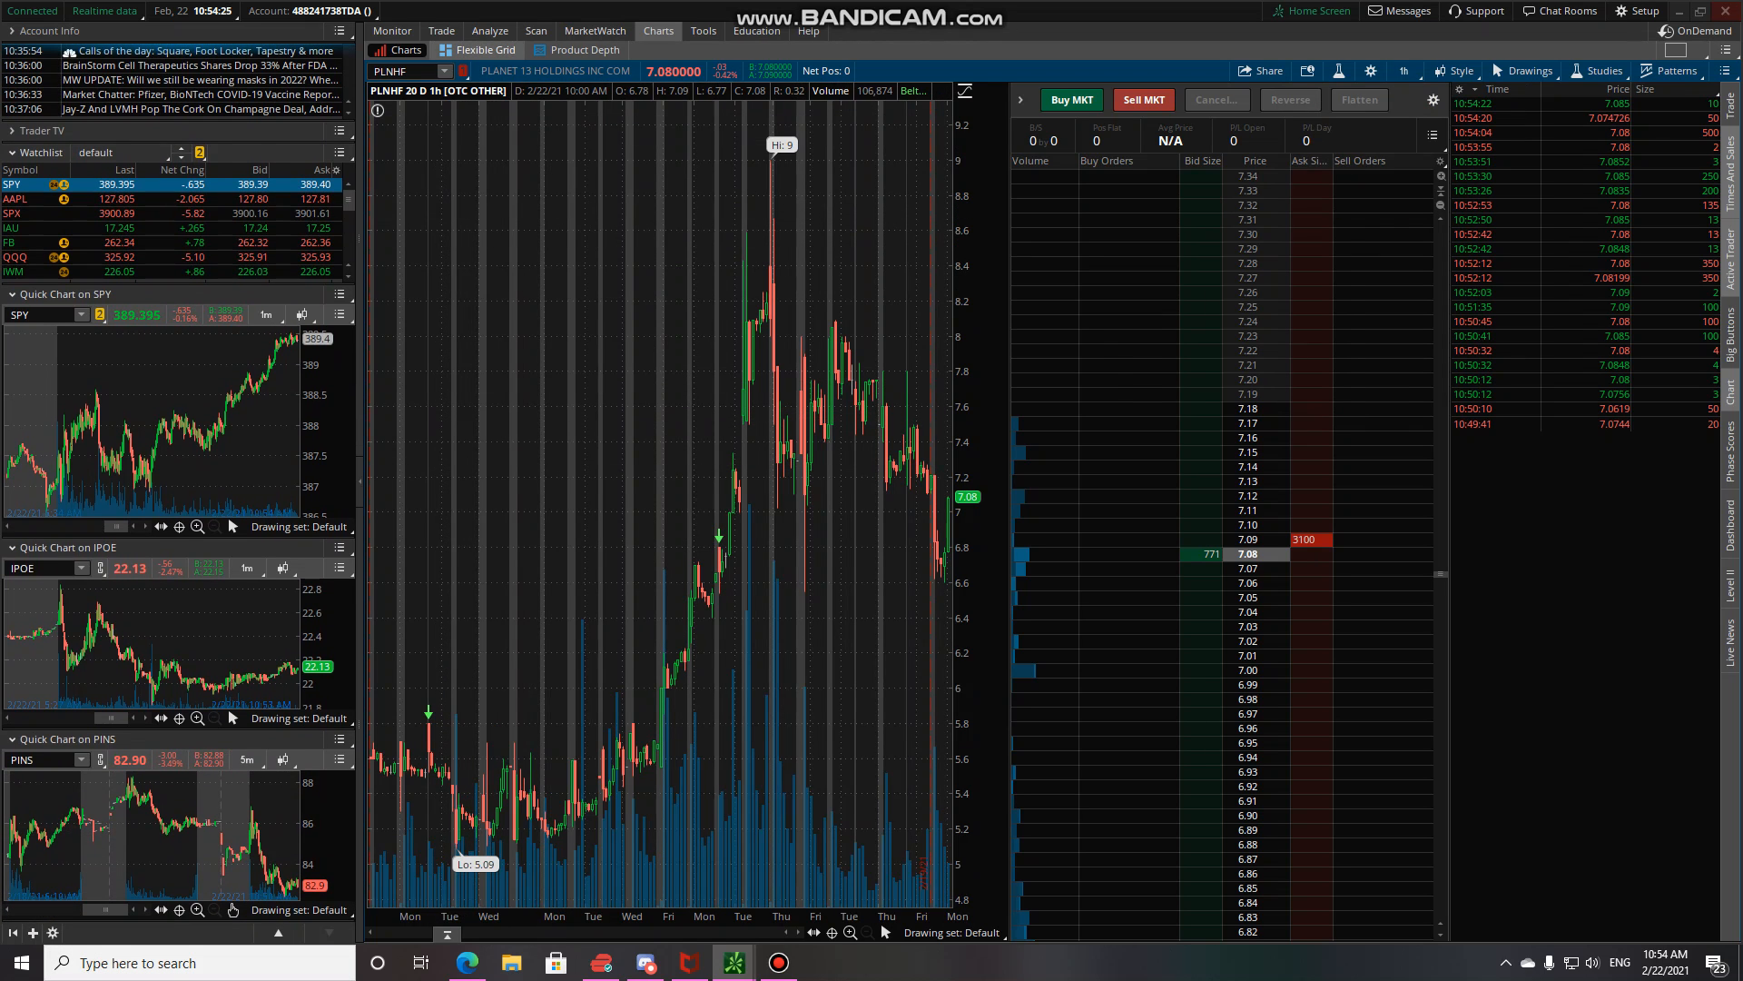
pyautogui.click(594, 30)
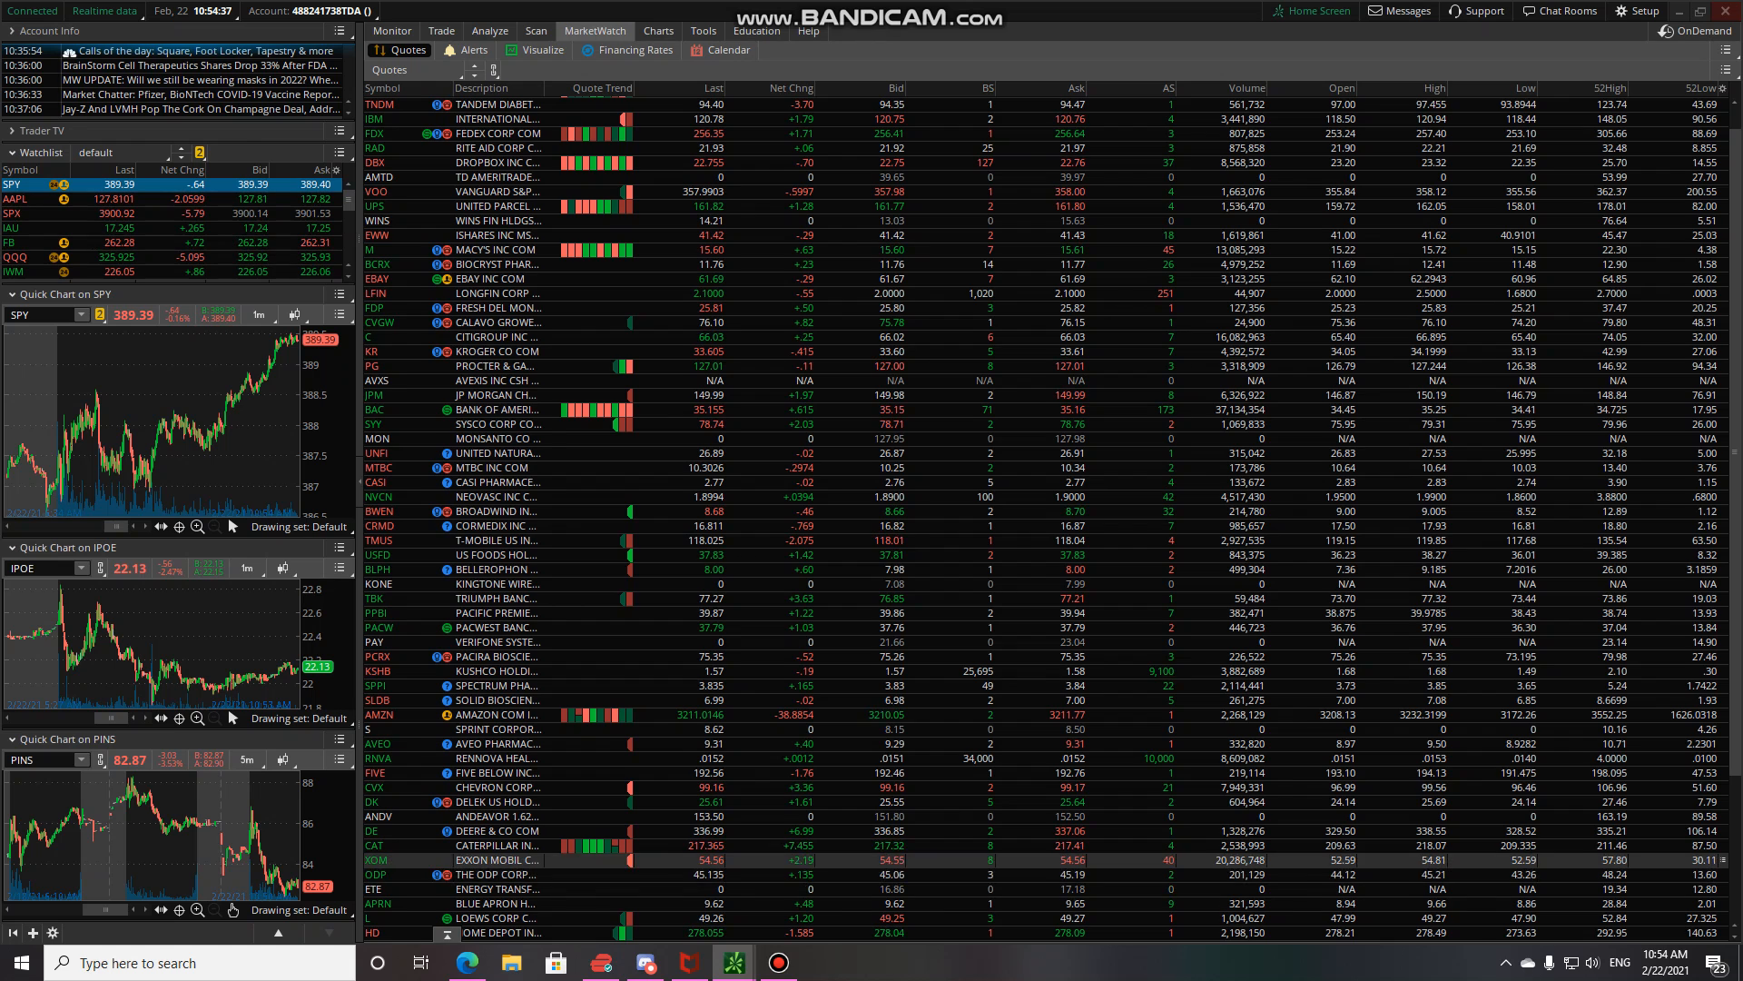
# Go back to Charts and pick a different timeframe on the PLTR chart
pyautogui.click(657, 30)
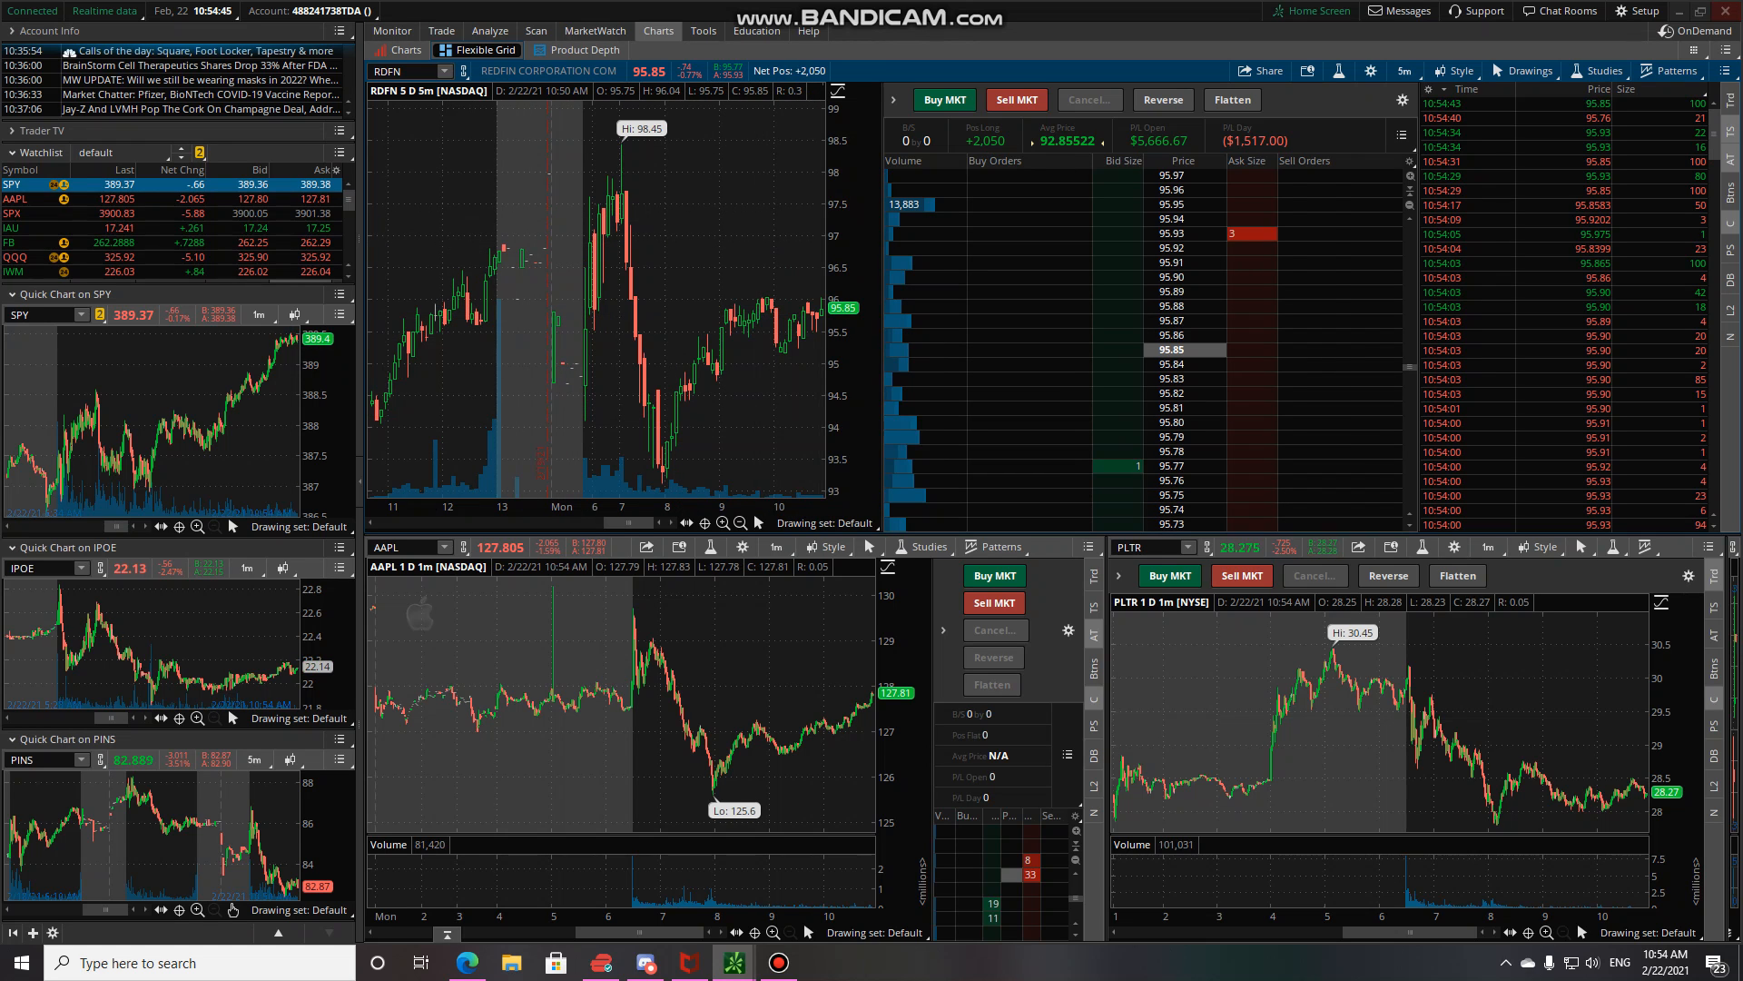
pyautogui.click(1486, 546)
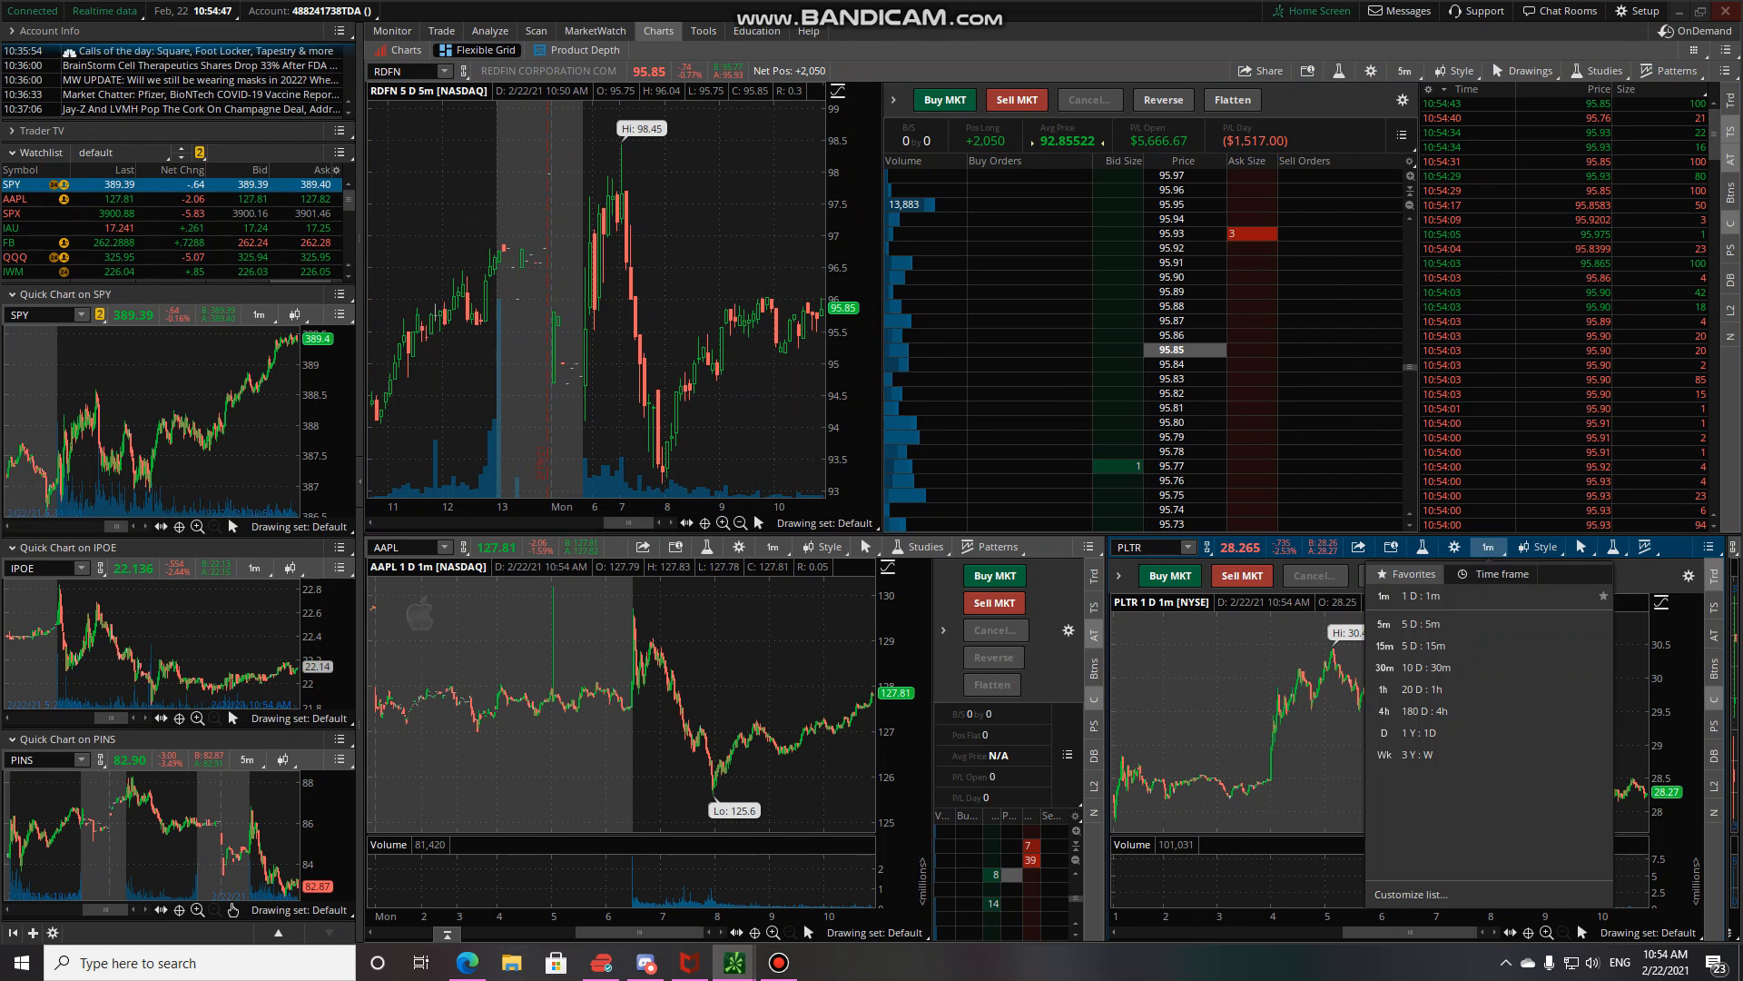
pyautogui.click(1389, 710)
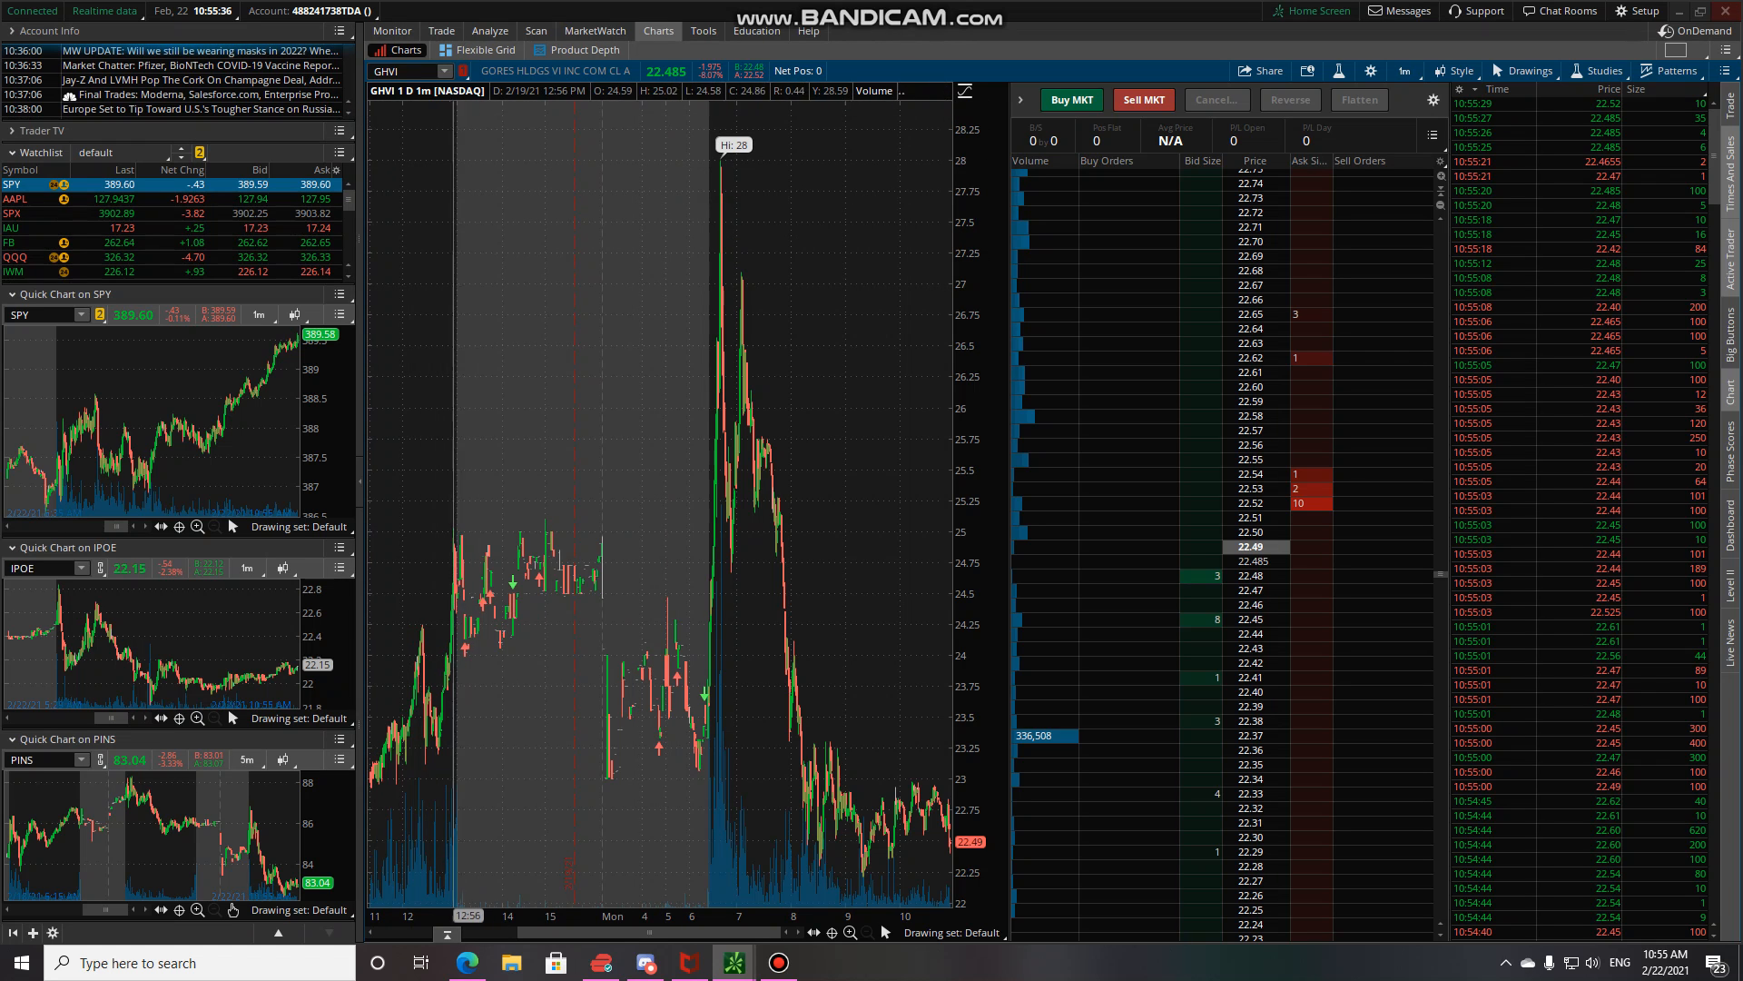
pyautogui.moveTo(455, 593)
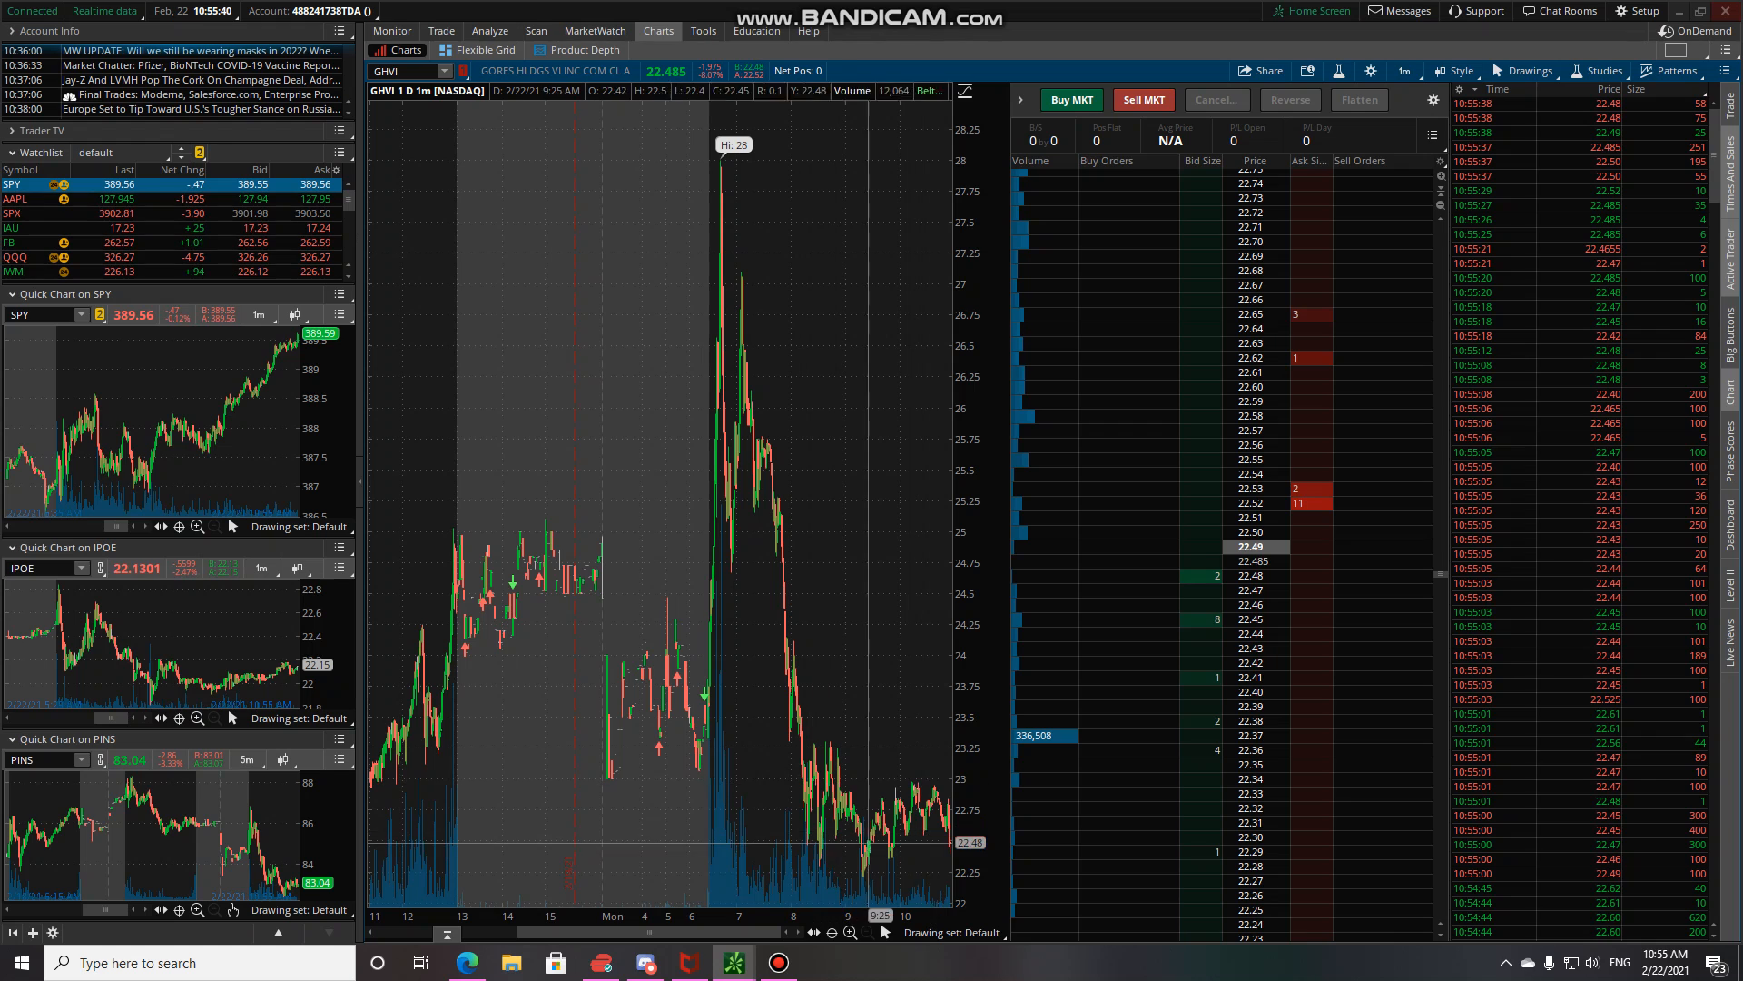
pyautogui.moveTo(865, 632)
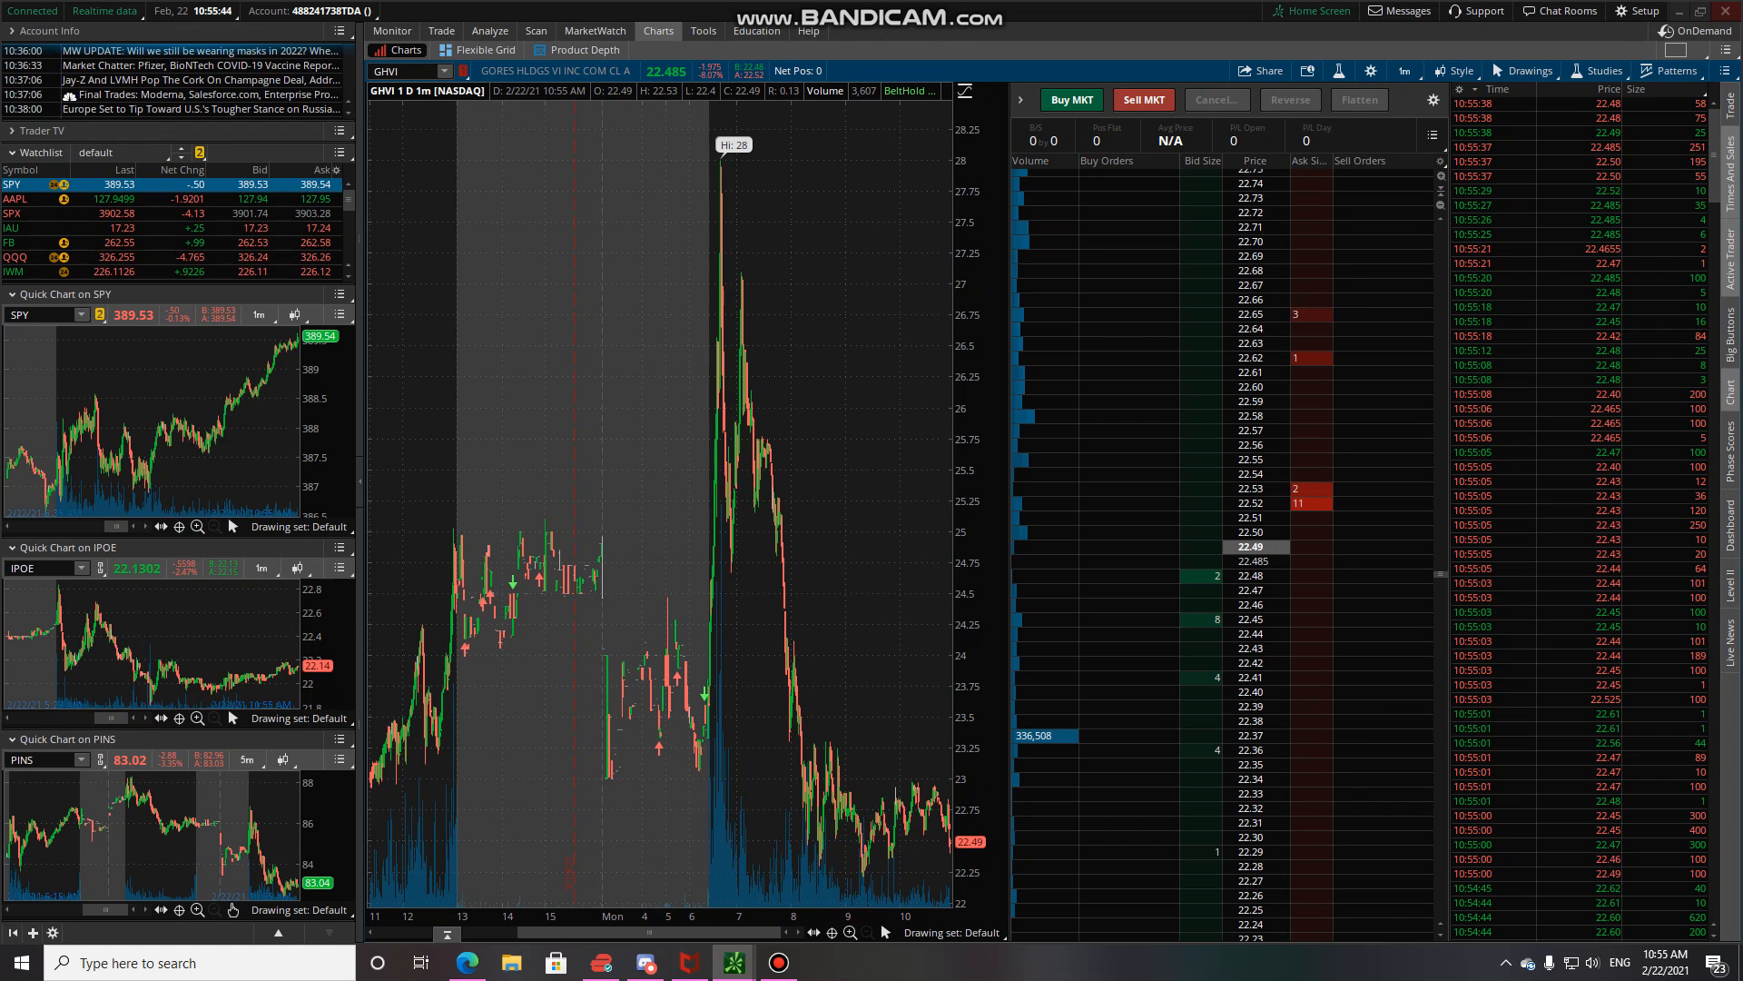
# Switch the GHVI chart's timeframe from 1 D : 1m to 10 D : 30m
pyautogui.click(1403, 69)
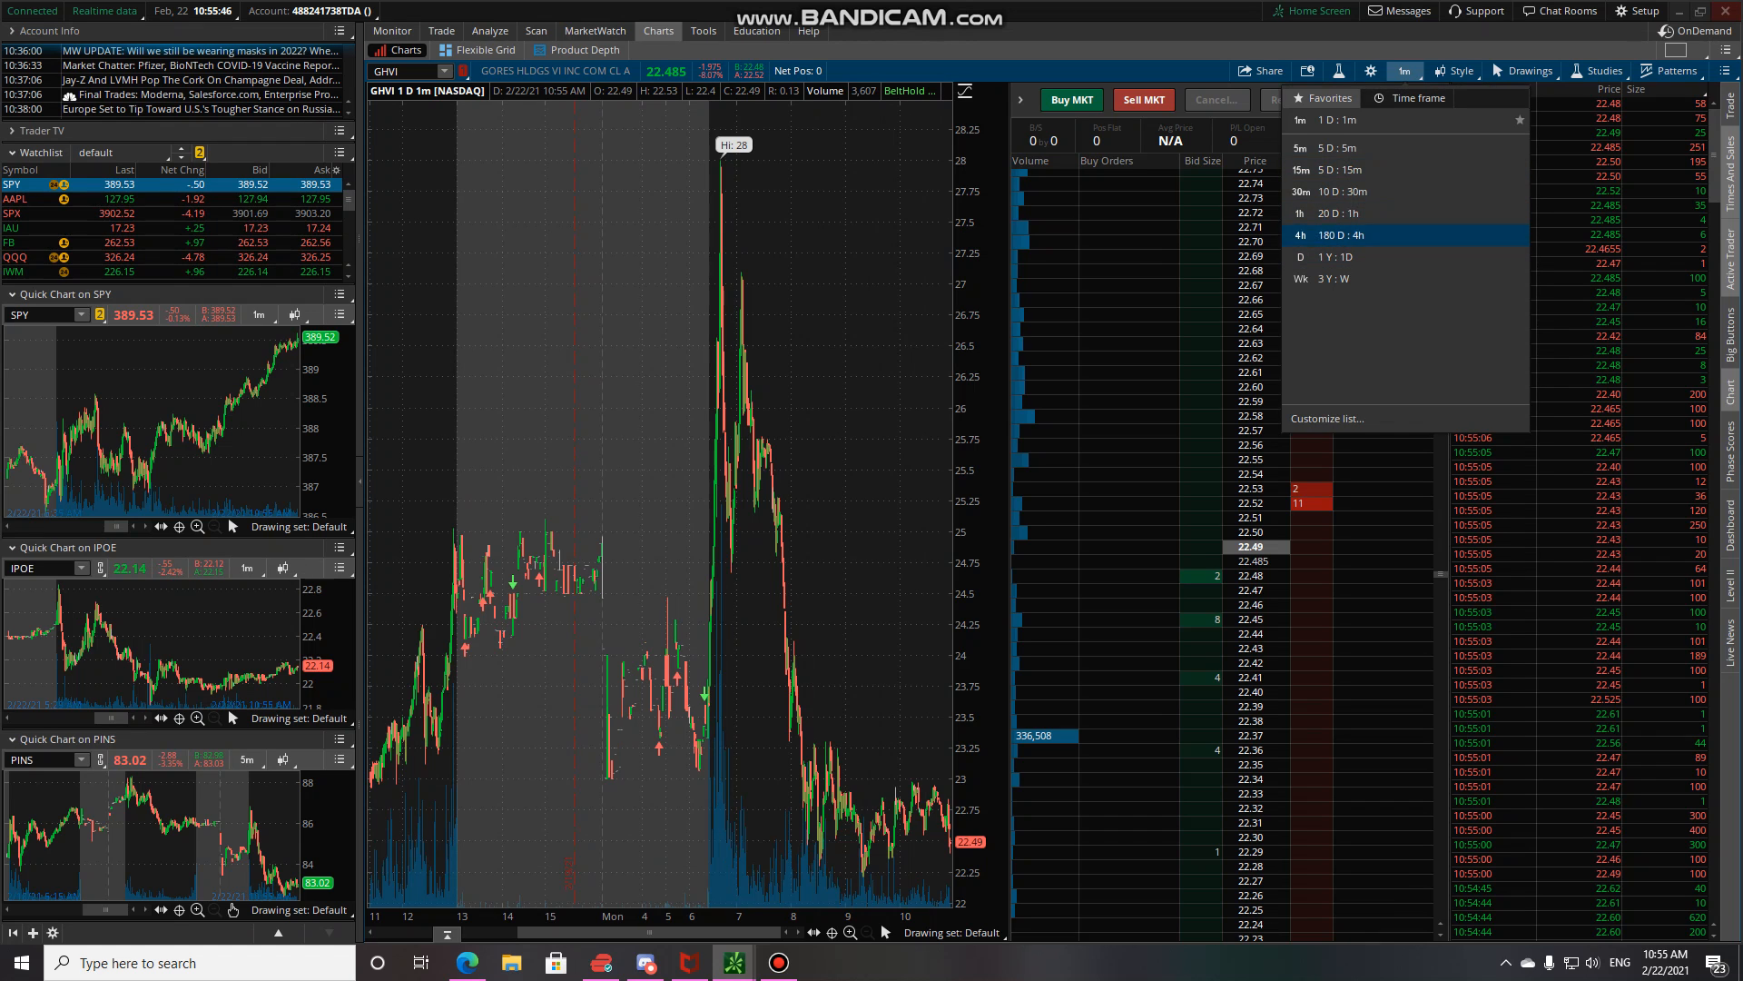
pyautogui.click(1334, 192)
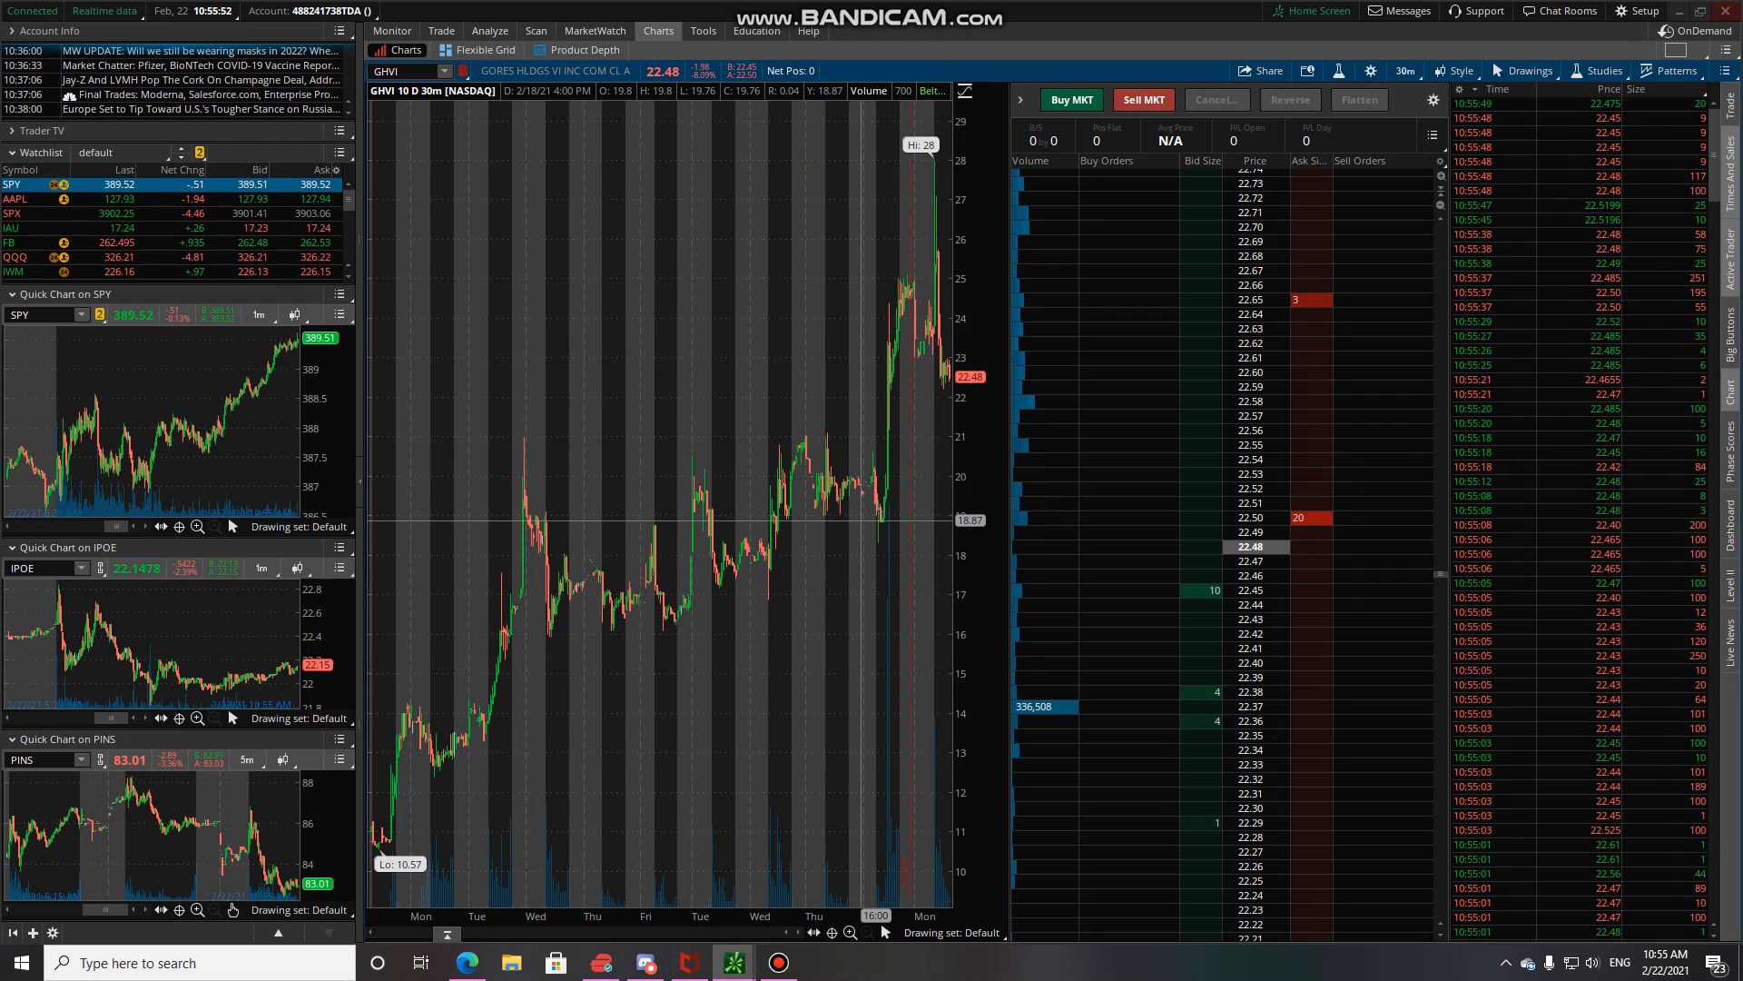
pyautogui.moveTo(857, 507)
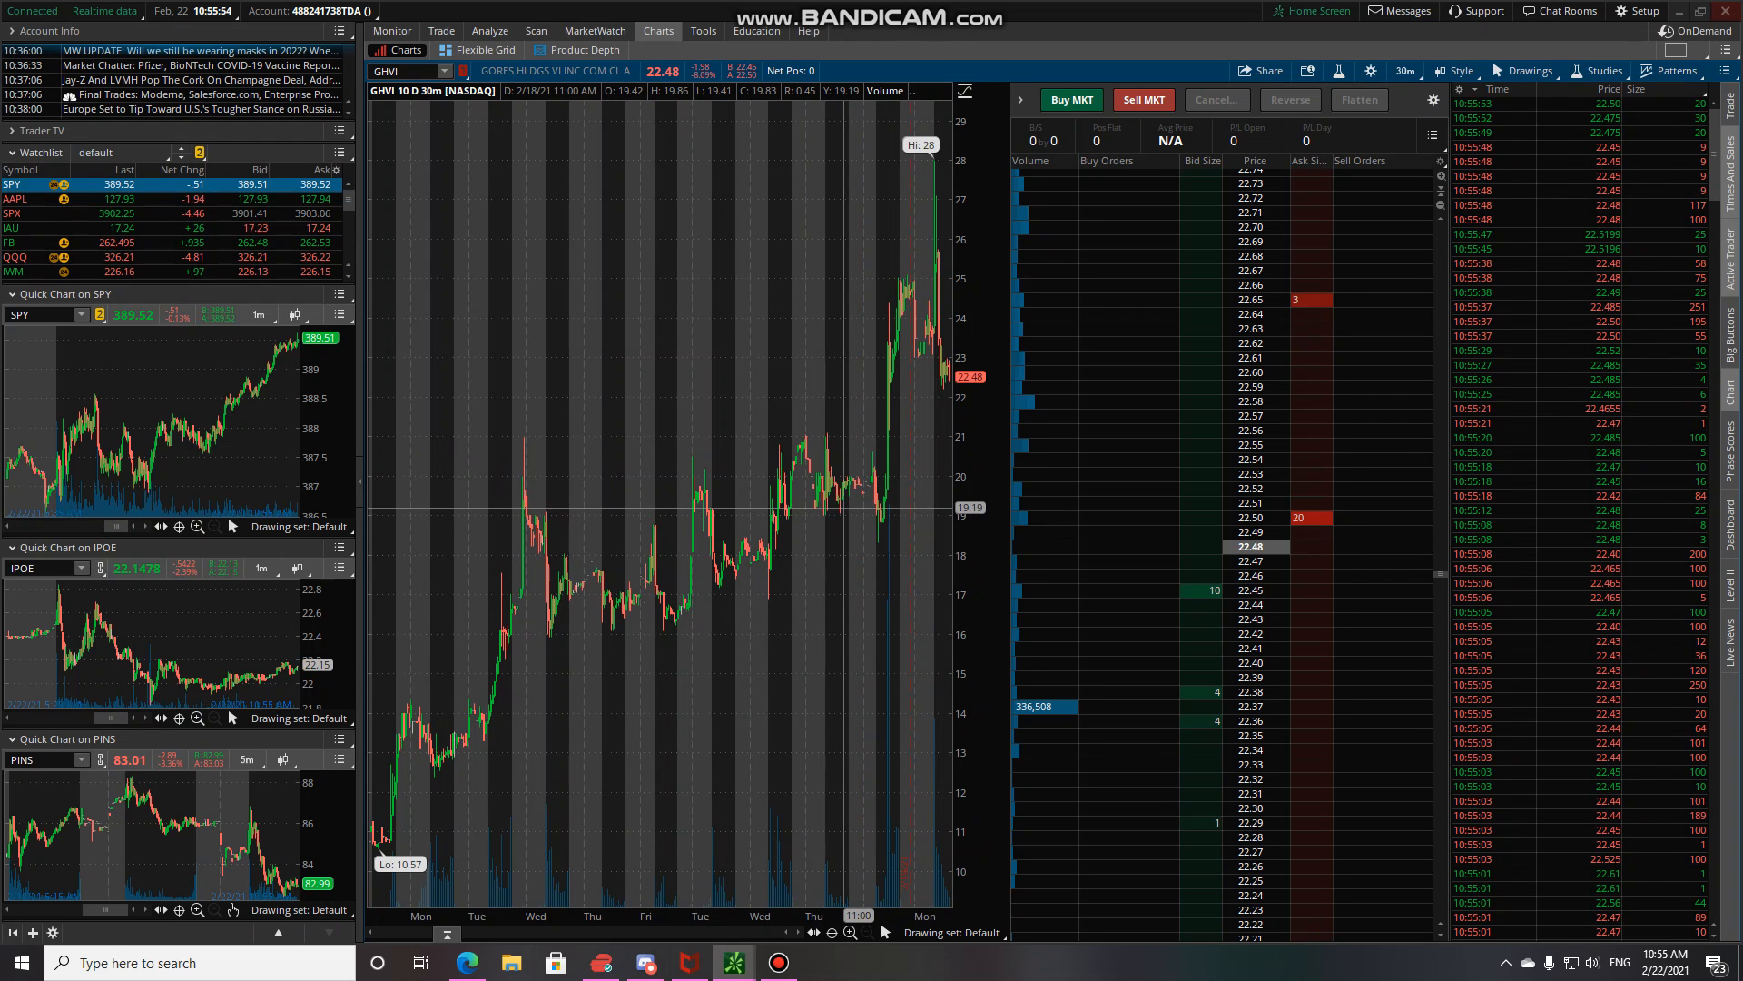